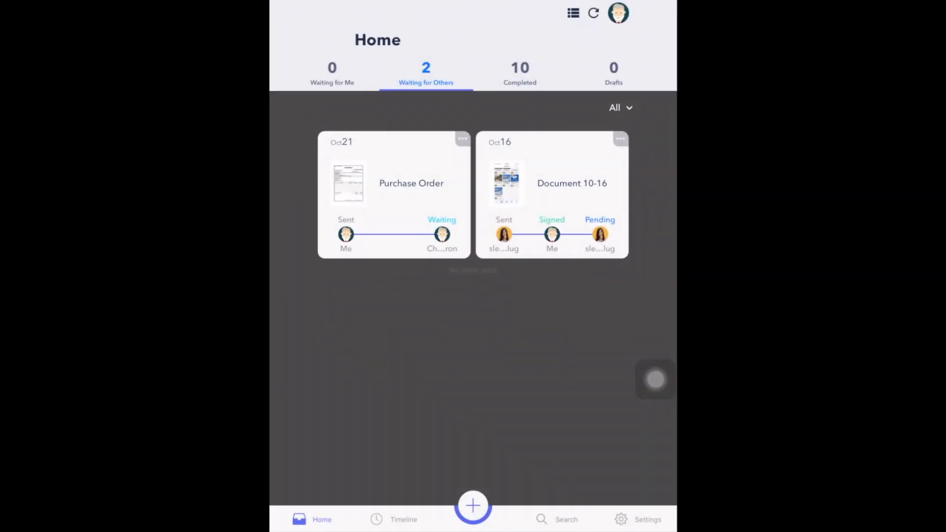
Step: Create a new task from the Purchase Order file and set its mode to In-Person Signing
{"action": "left_click", "coordinate": [472, 505]}
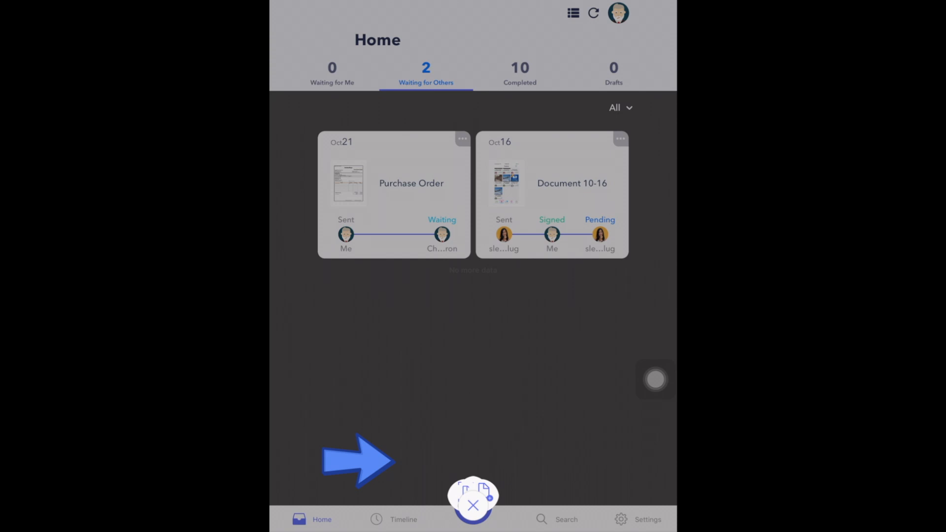
{"action": "left_click", "coordinate": [472, 505]}
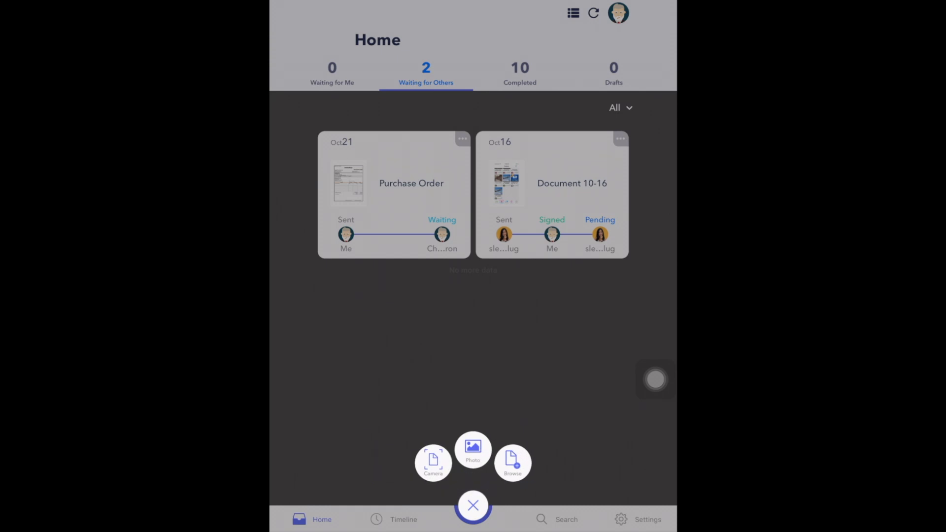
{"action": "left_click", "coordinate": [512, 461]}
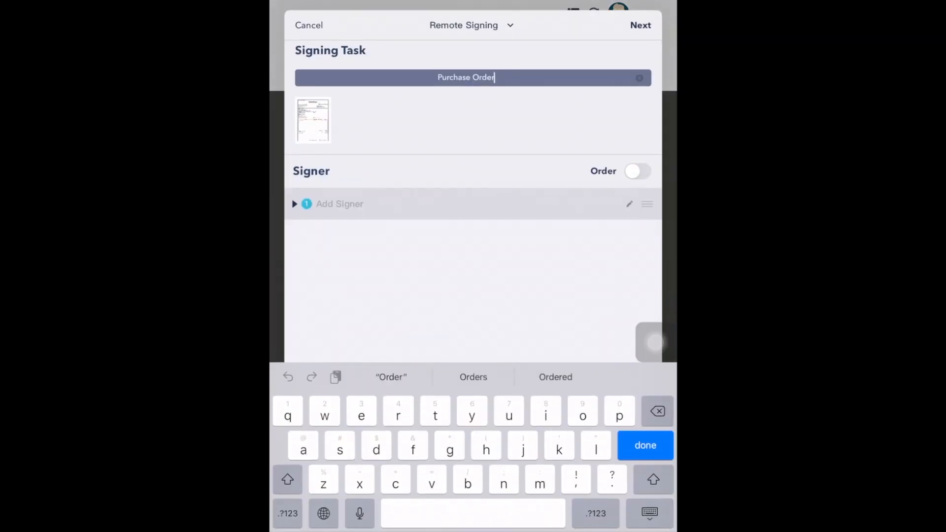
{"action": "left_click", "coordinate": [471, 25]}
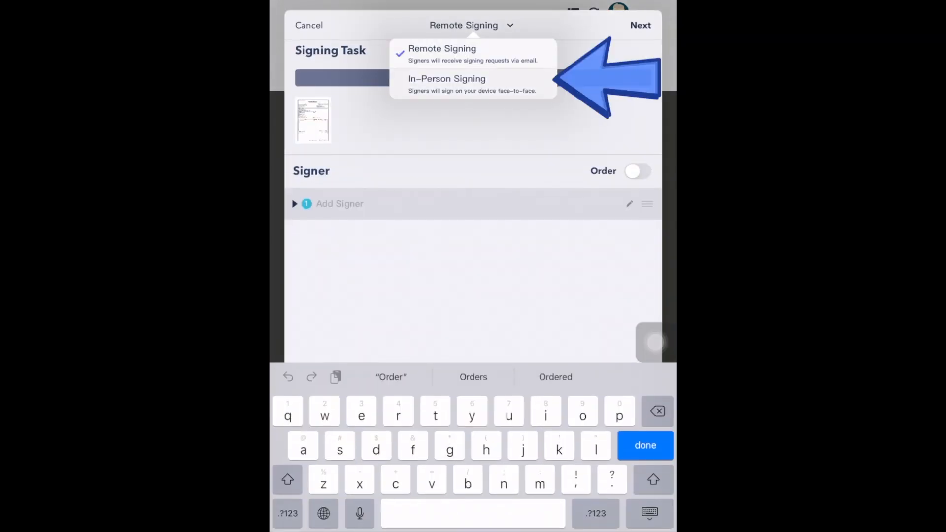
{"action": "left_click", "coordinate": [445, 85]}
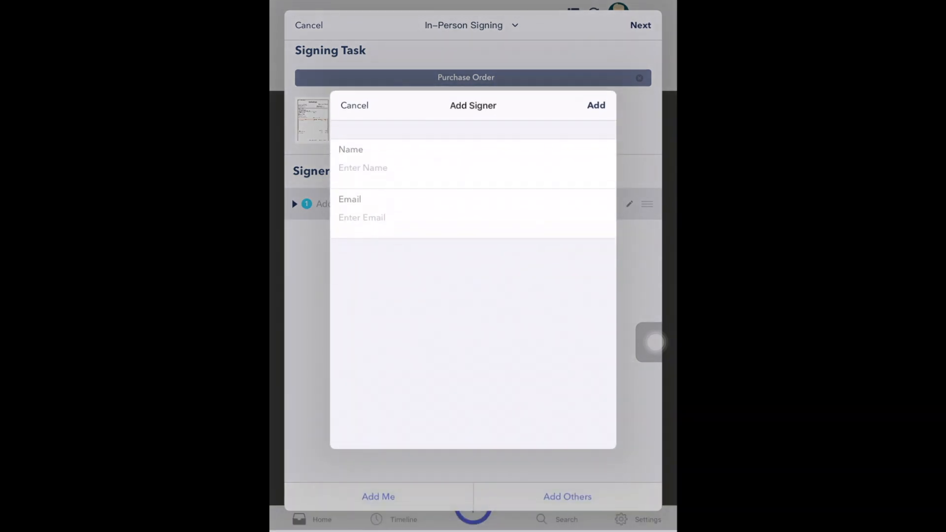
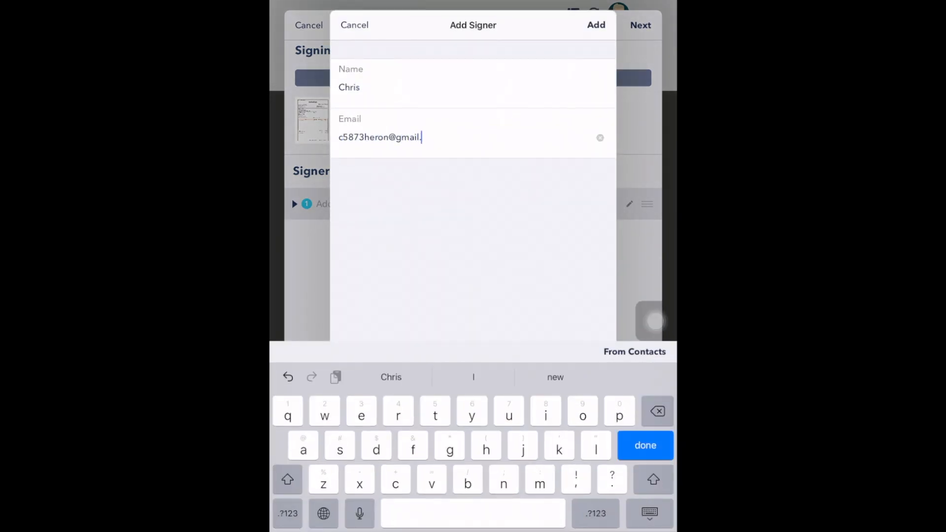
{"action": "left_click", "coordinate": [594, 24]}
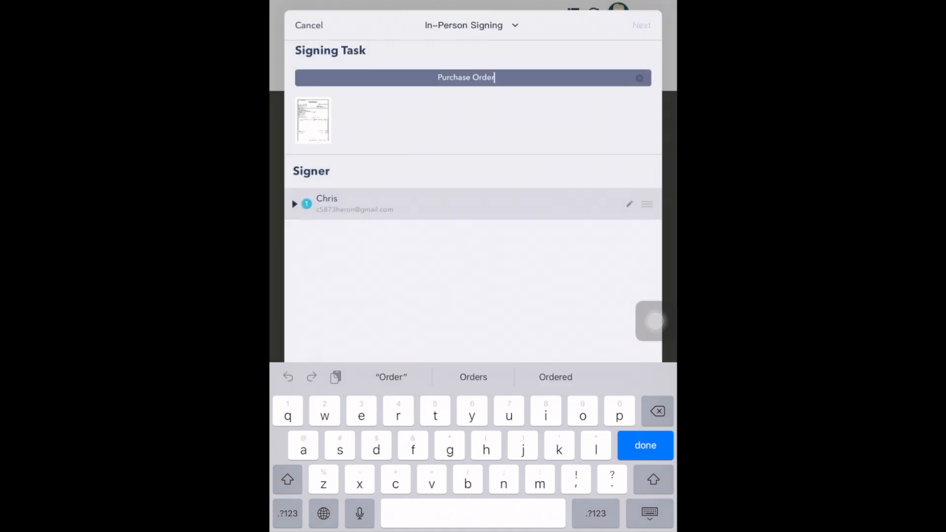
{"action": "left_click", "coordinate": [641, 25]}
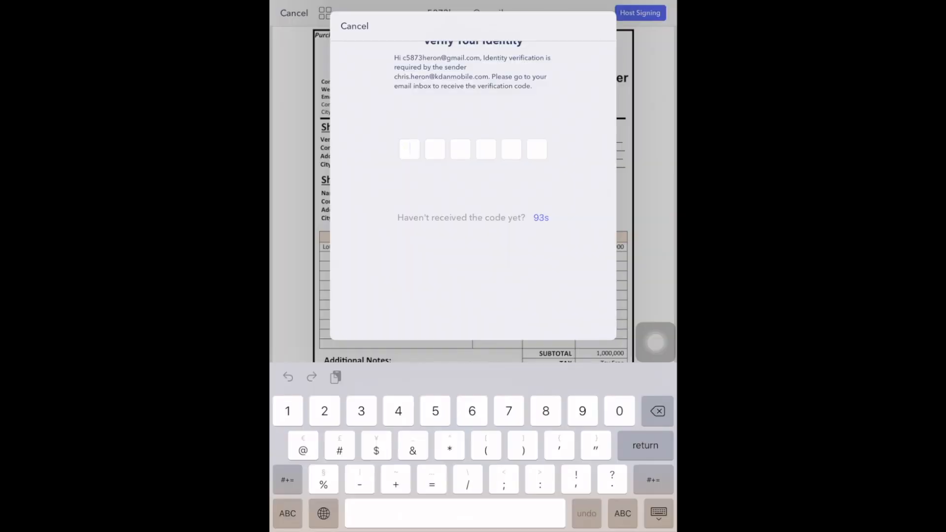
Step: Enter the emailed verification code (starting with 6) to verify the signer's identity
{"action": "type", "text": "6"}
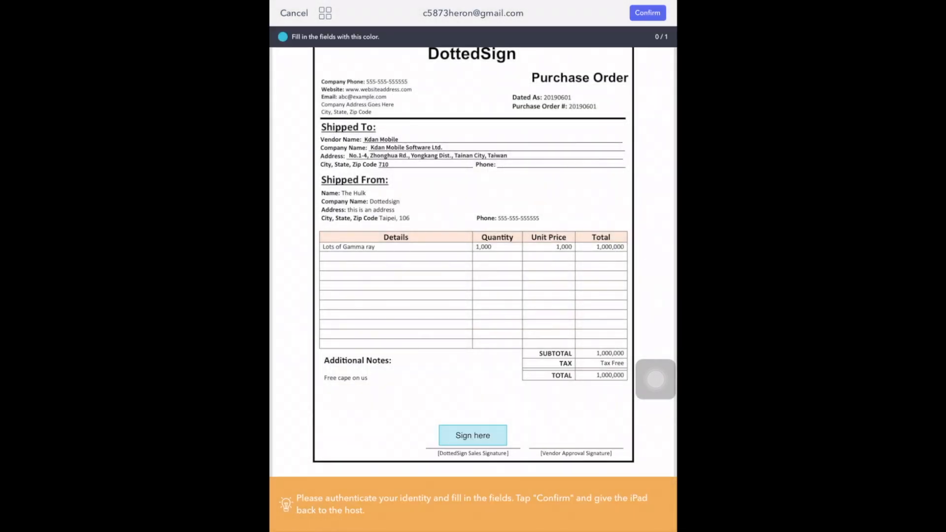
Step: Sign the Sales Signature field and confirm to complete the file and email it to all signers
{"action": "left_click", "coordinate": [472, 435]}
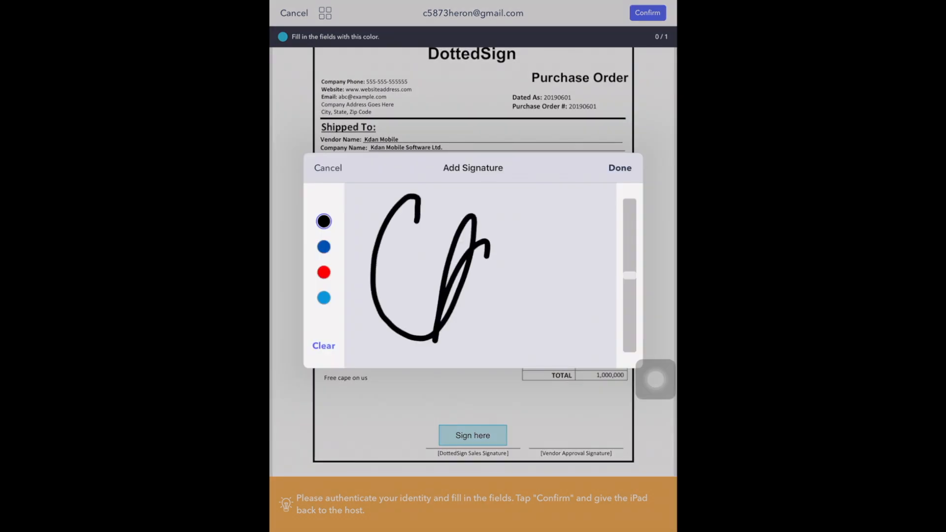
{"action": "left_click", "coordinate": [618, 167]}
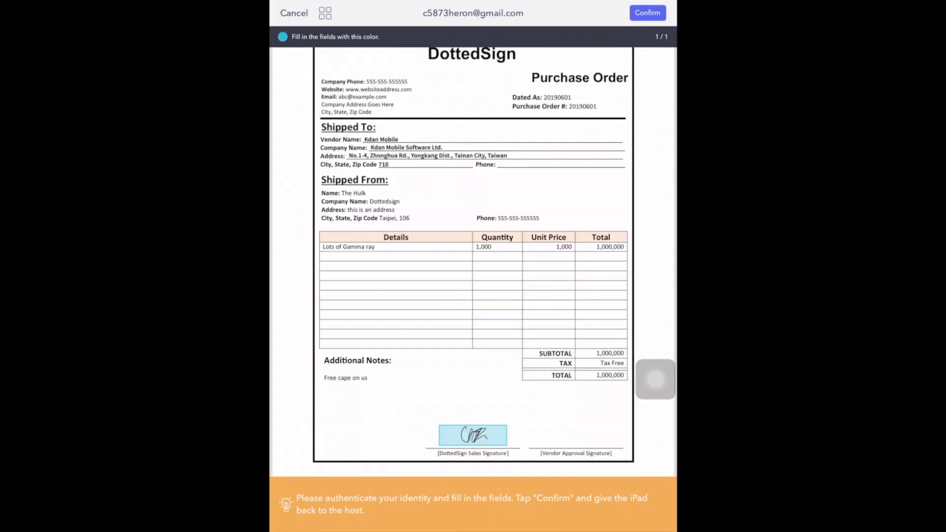
{"action": "left_click", "coordinate": [647, 13]}
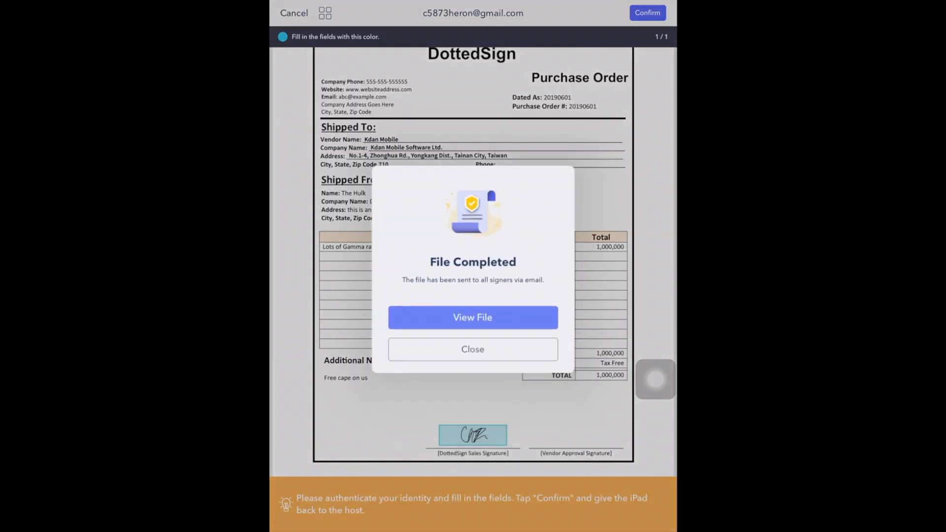